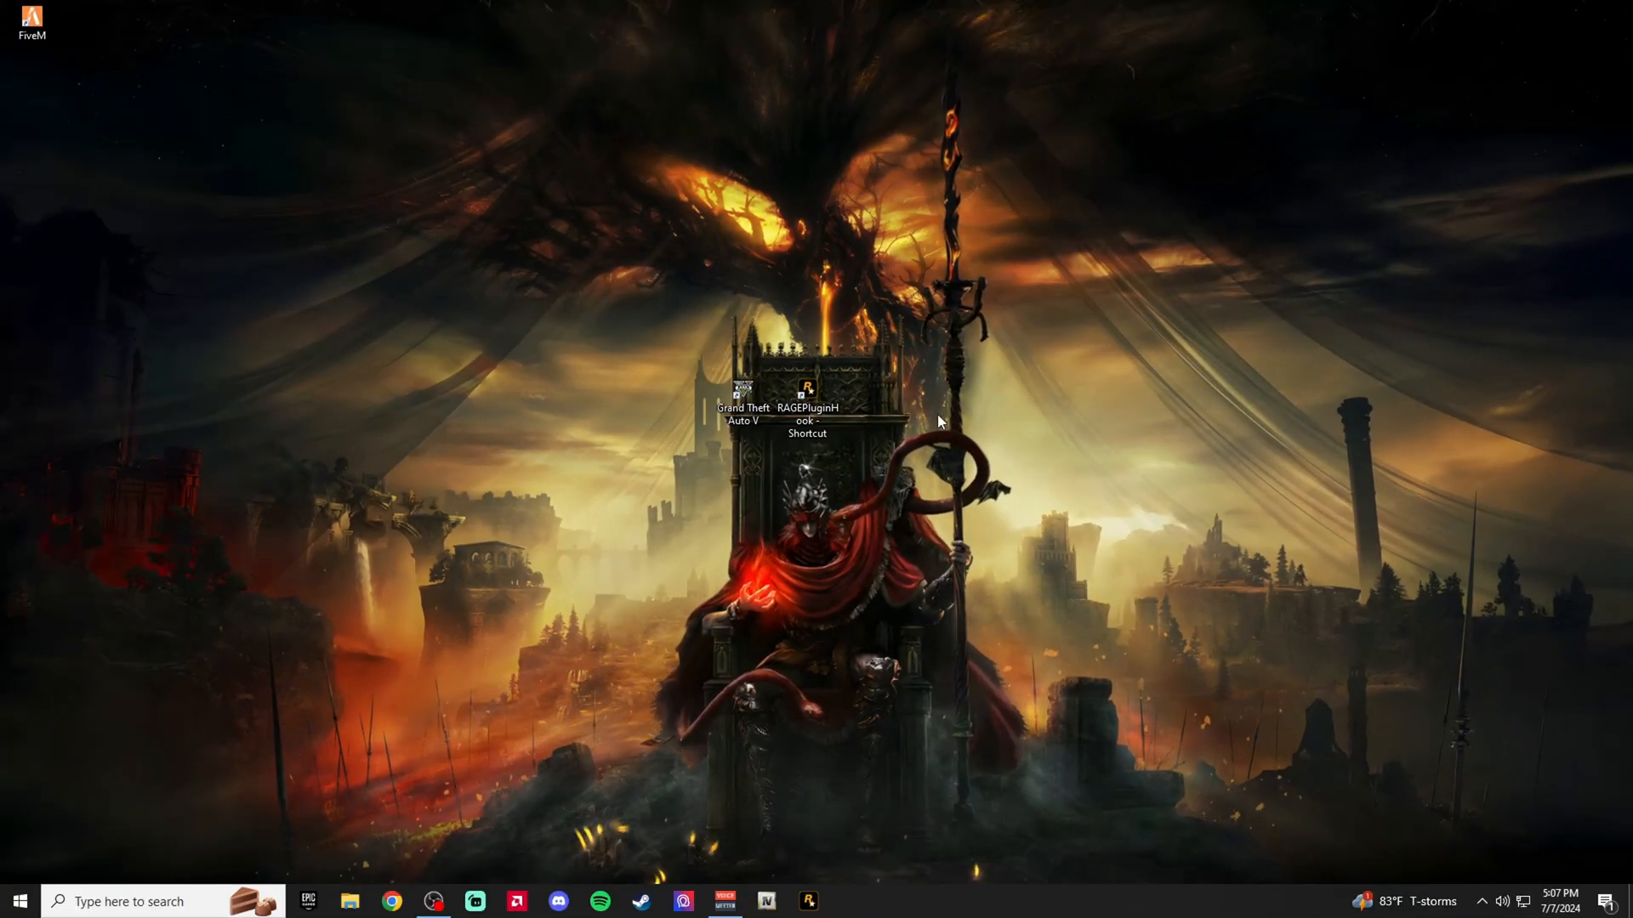
Launch RAGE Plugin Hook from its desktop shortcut
double_click(806, 391)
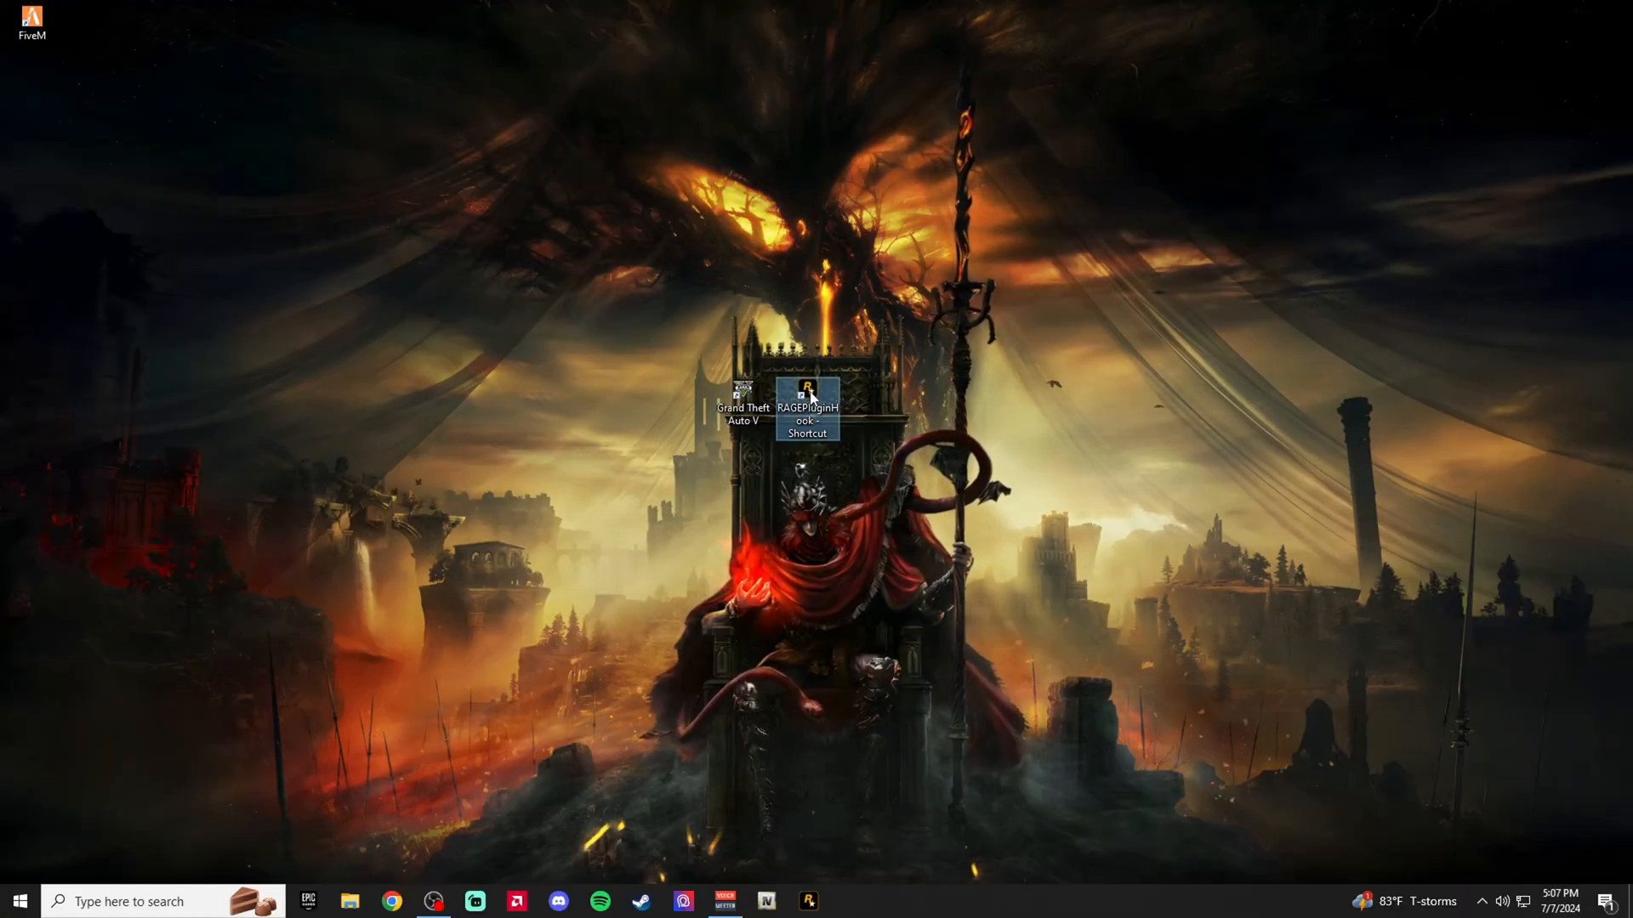
double_click(807, 407)
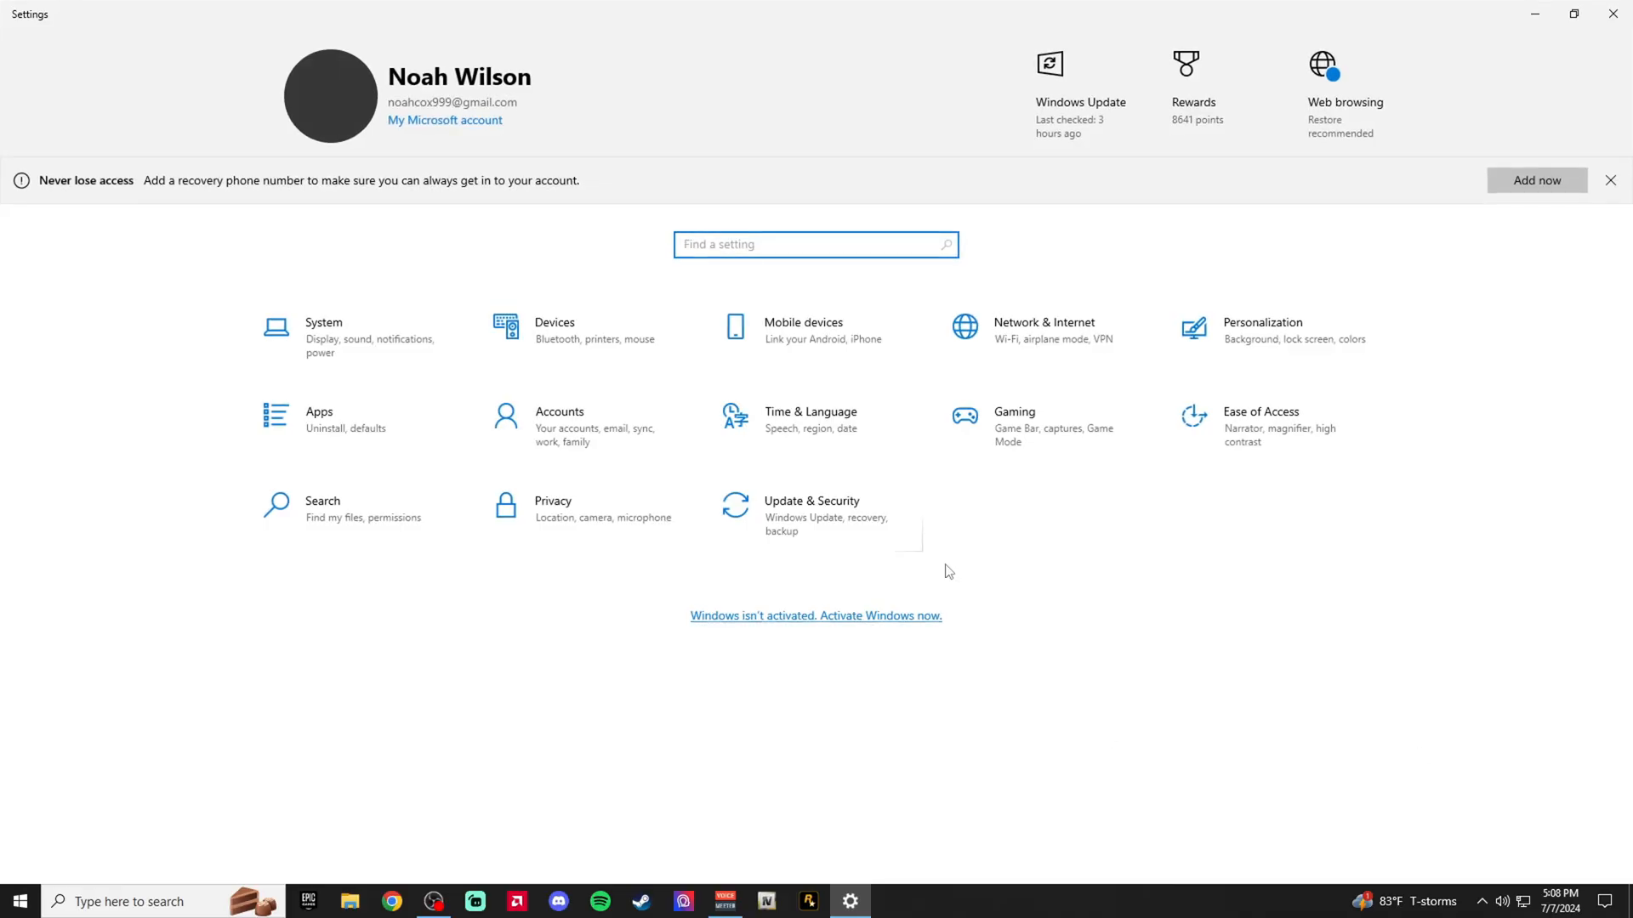
Open Virus & threat protection via Update & Security and Windows Security
click(811, 501)
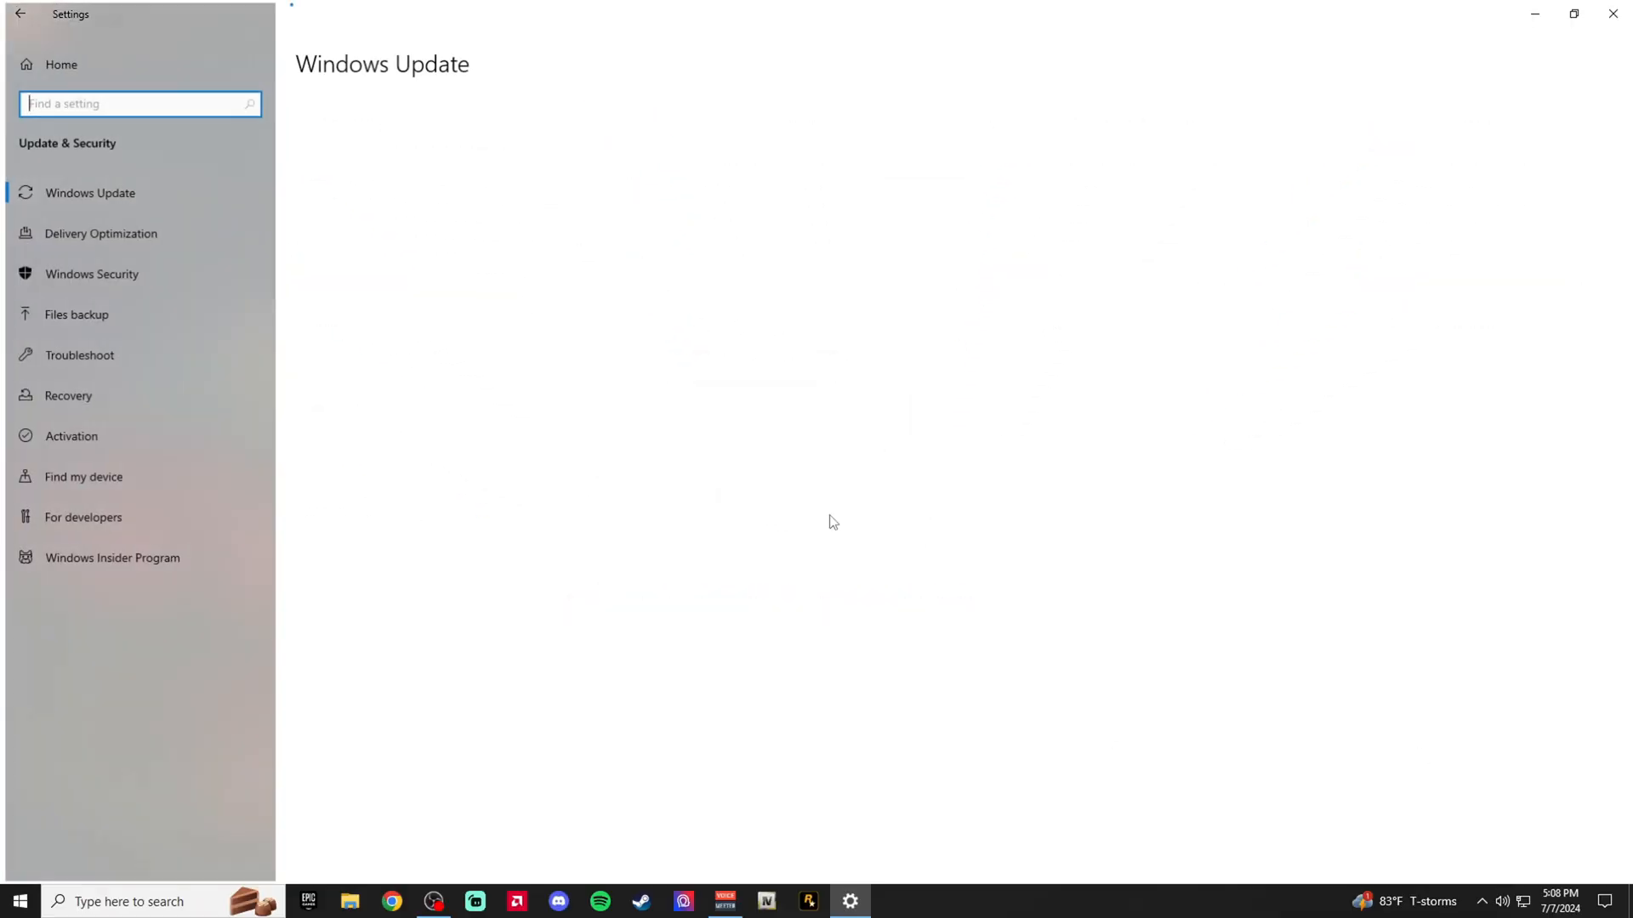
click(92, 274)
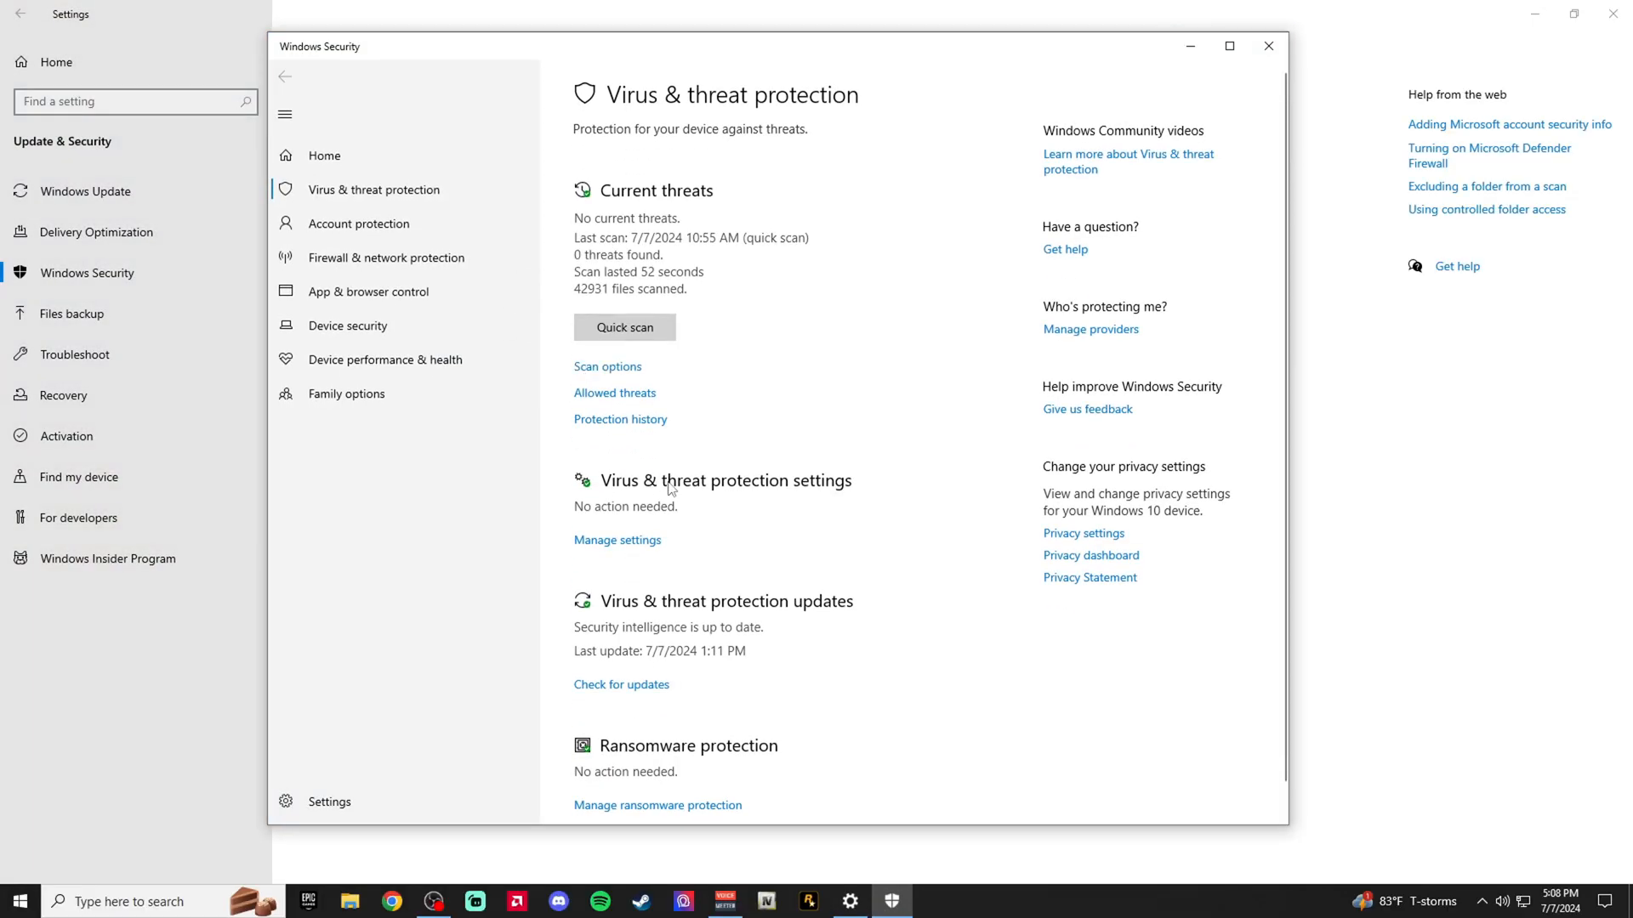
click(616, 540)
text(rock)
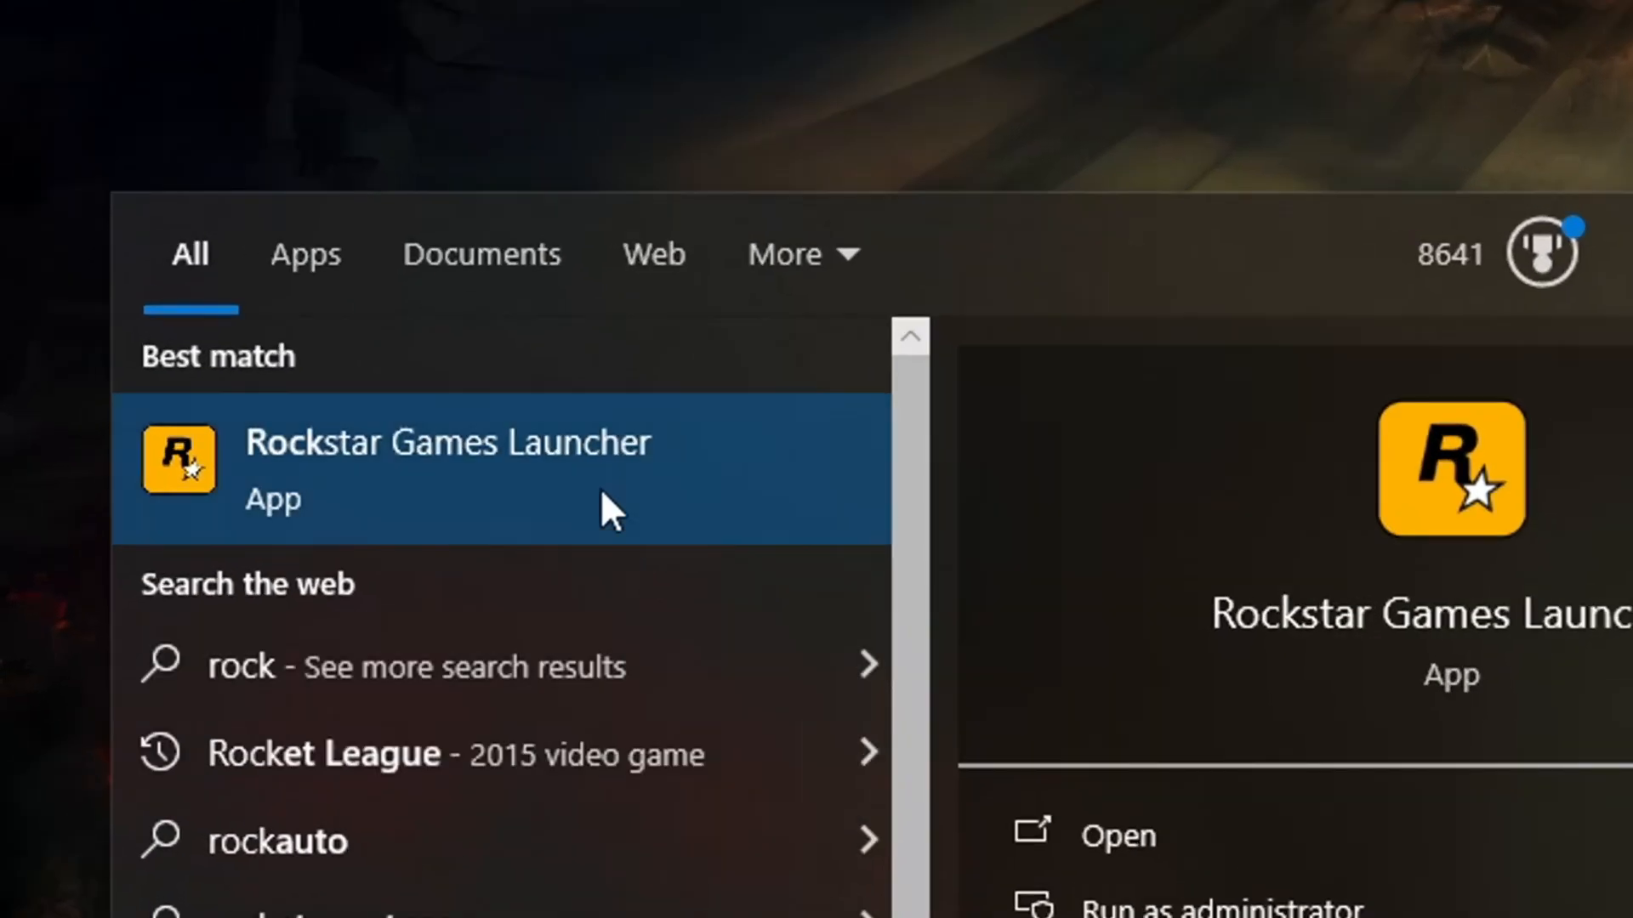
Open Rockstar Games Launcher and start GTA V with PLAY ON EPIC
click(448, 469)
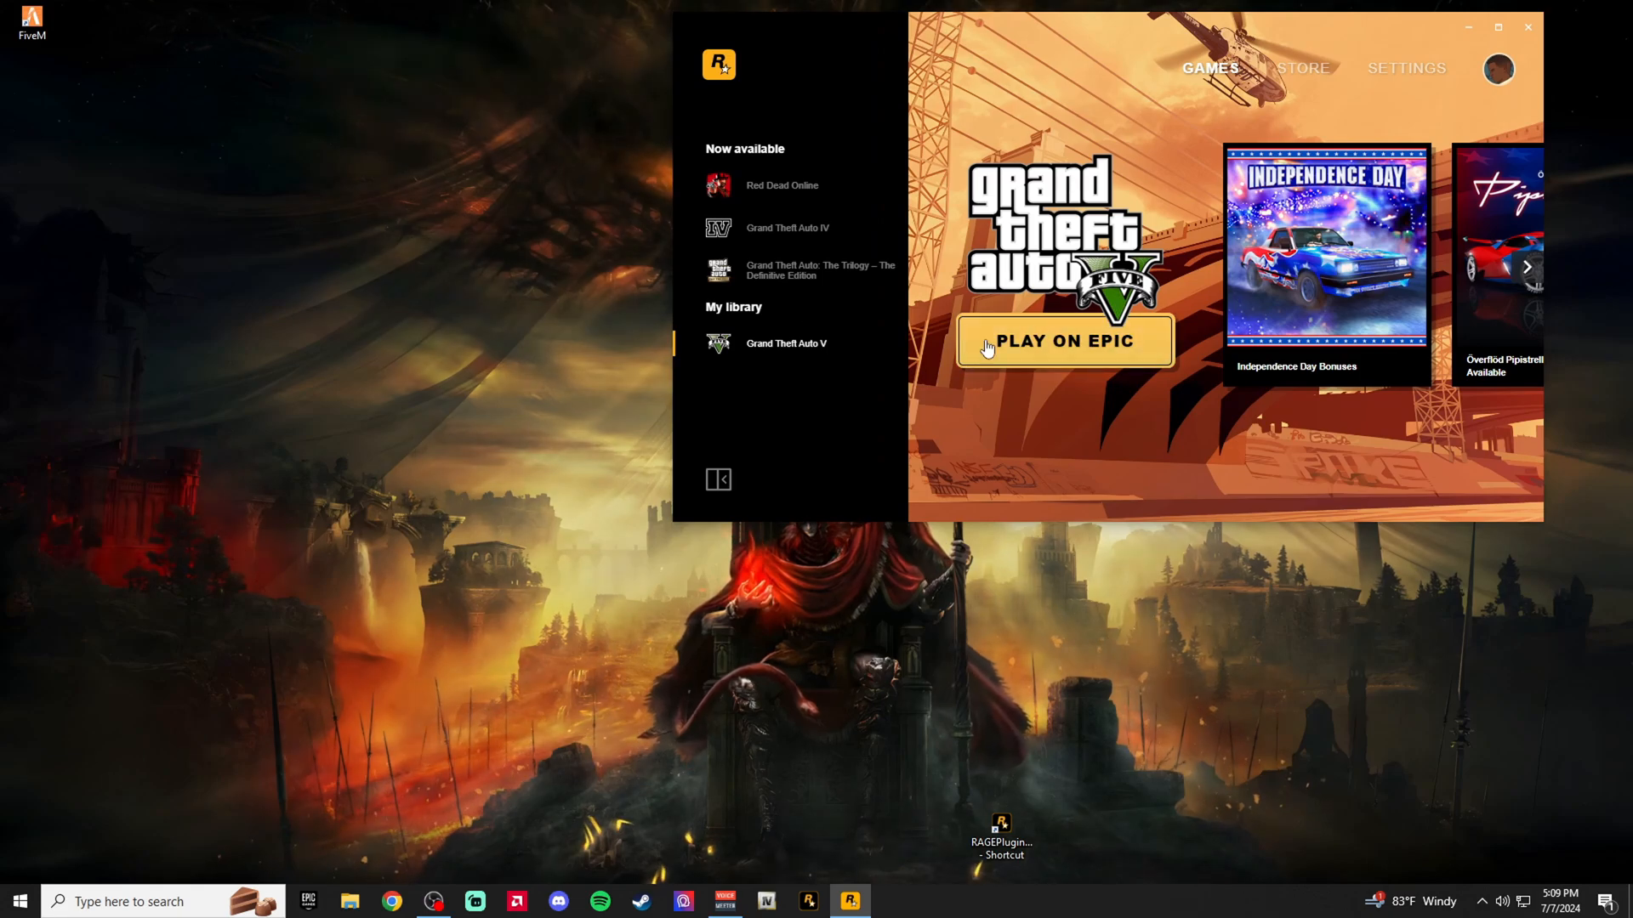
click(1063, 341)
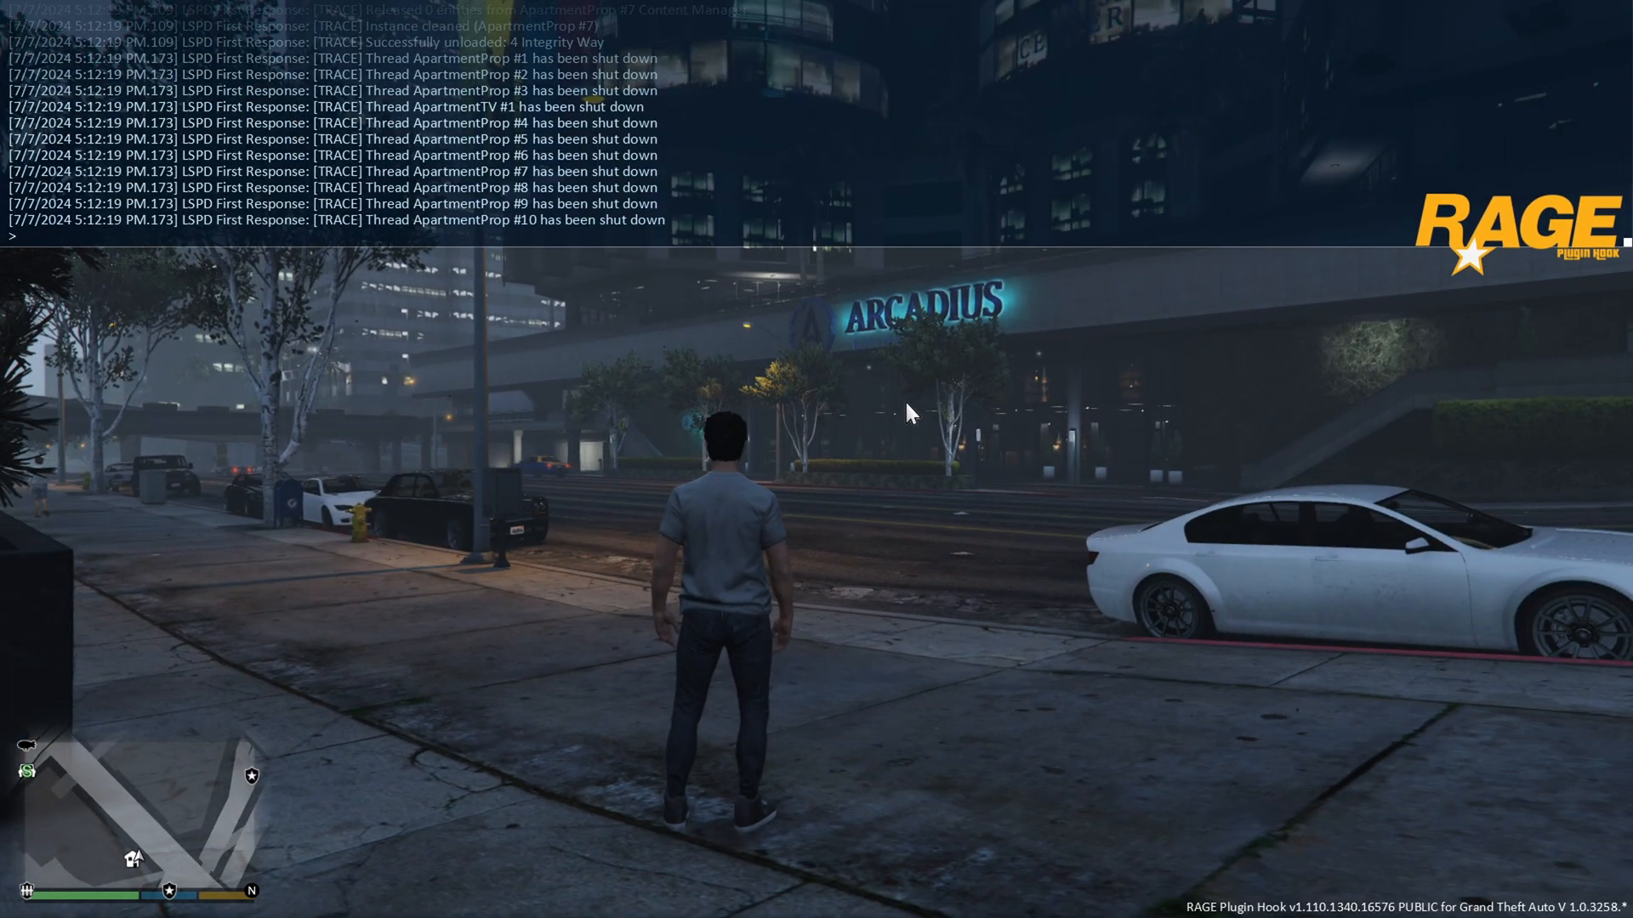
Run the ForceDuty command in the RAGE Plugin Hook console
text(for)
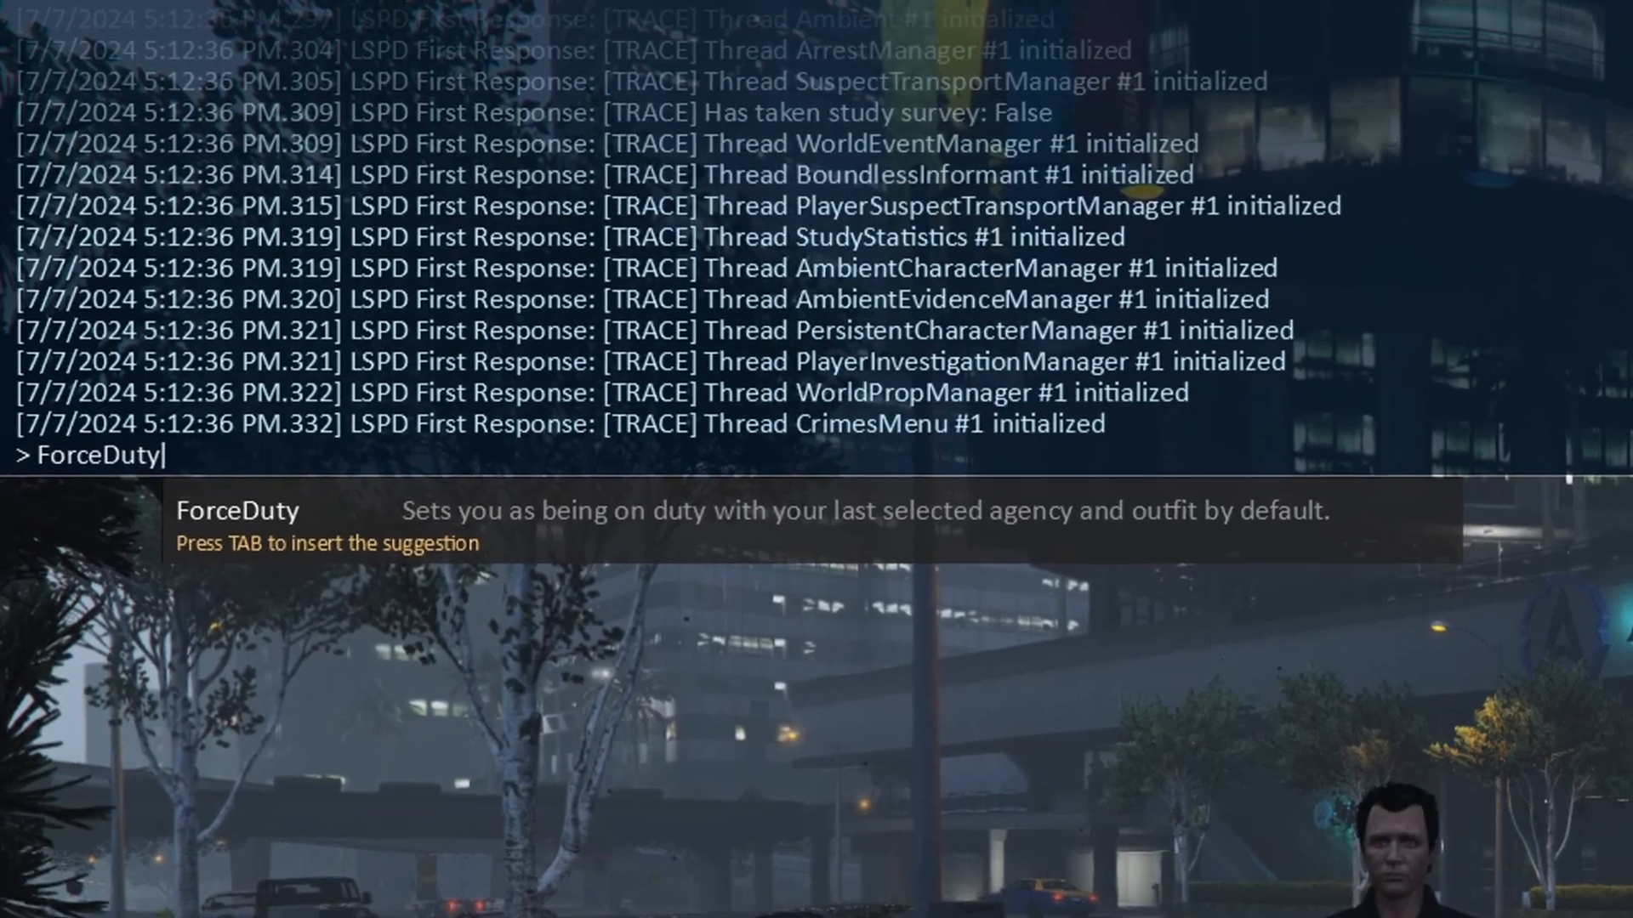
key(enter)
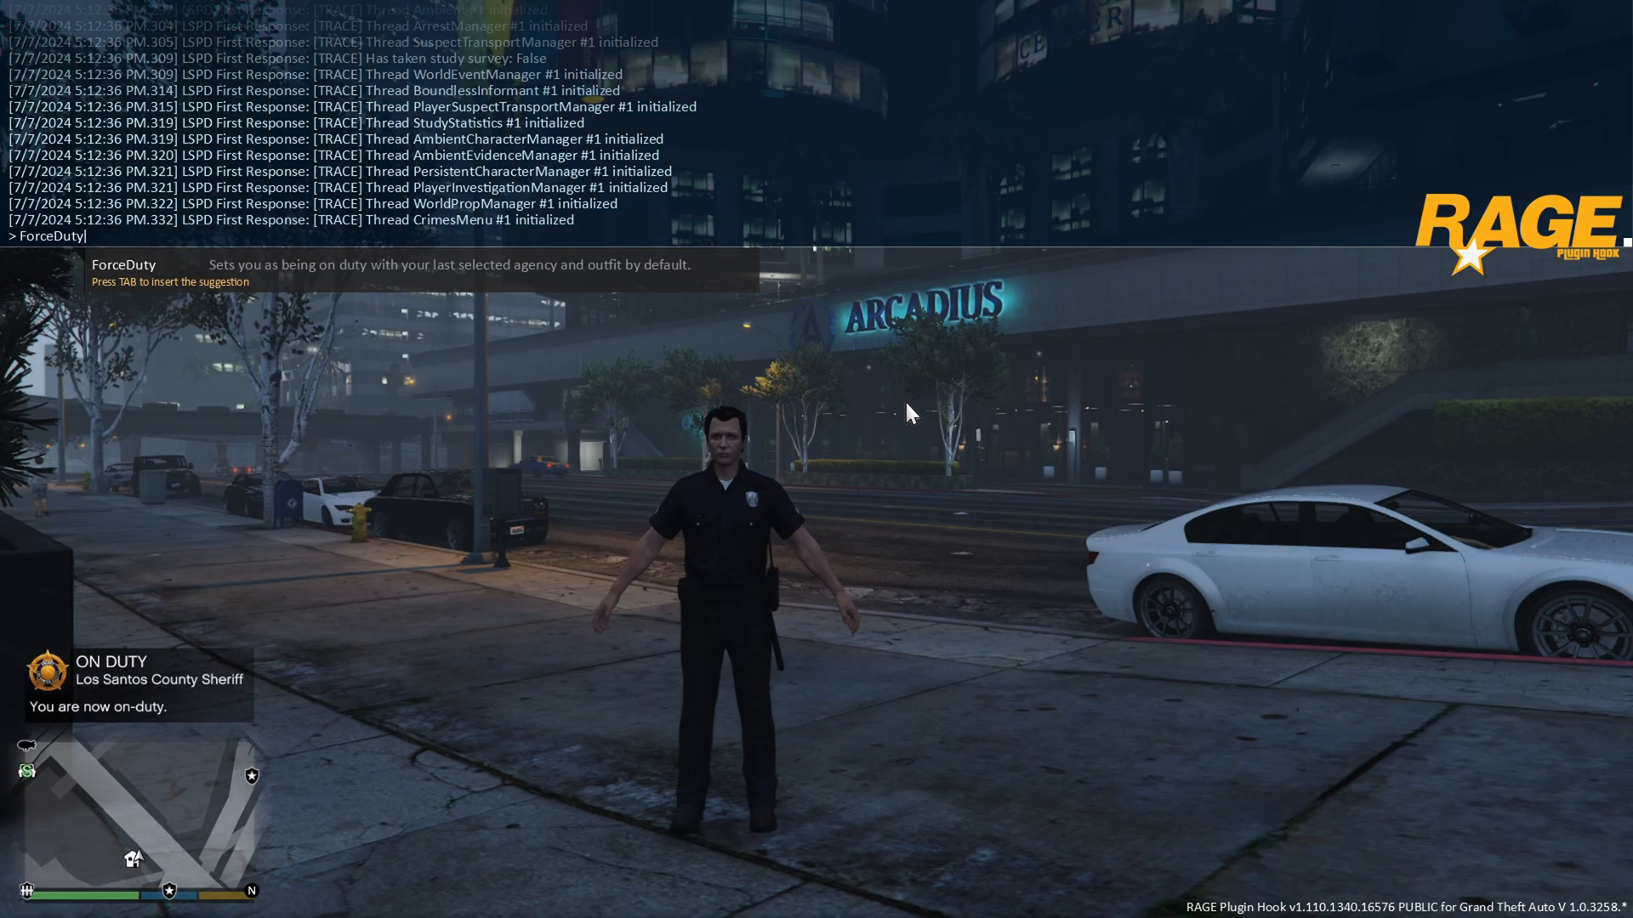